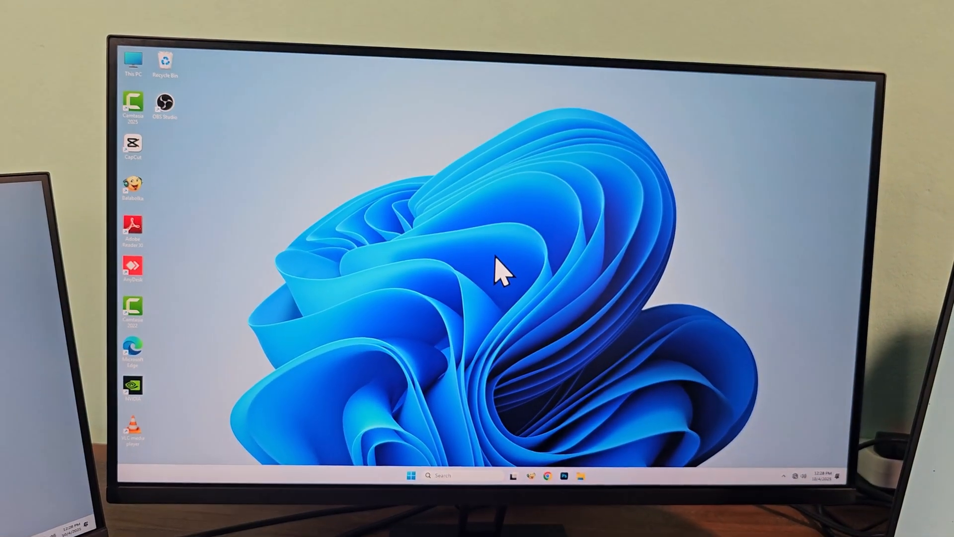
- Reach Display settings from the desktop's context menu
right_click(499, 271)
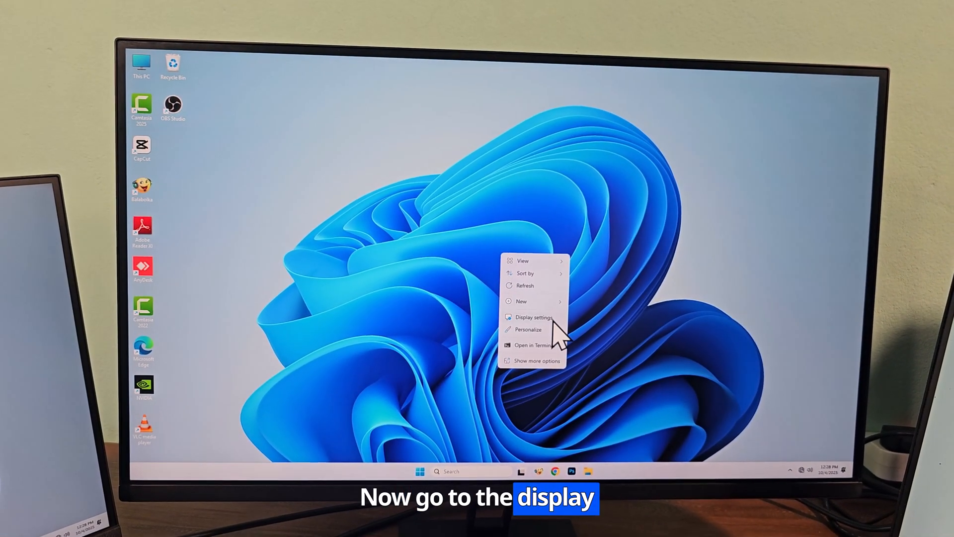
click(532, 317)
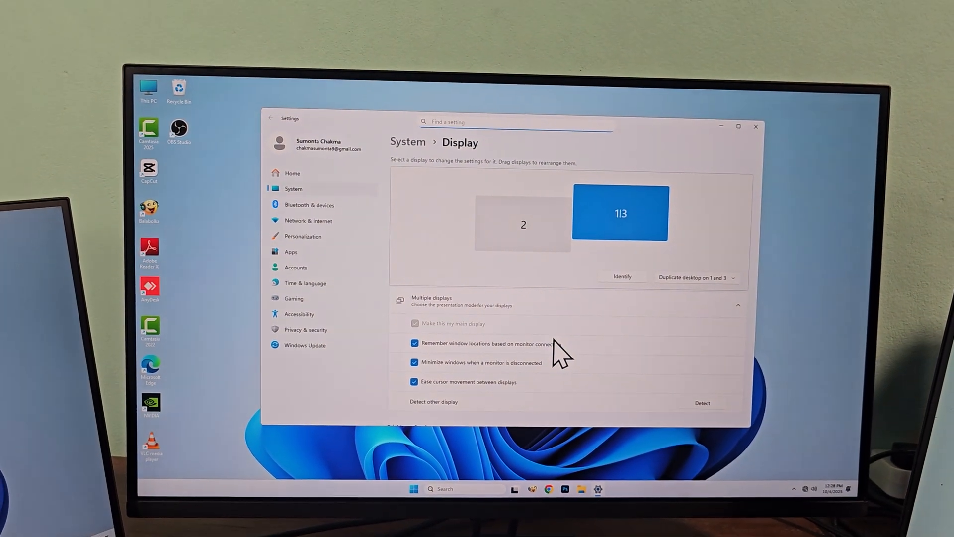
- List the display-mode choices under 'Duplicate desktop on 1 and 3'
click(621, 277)
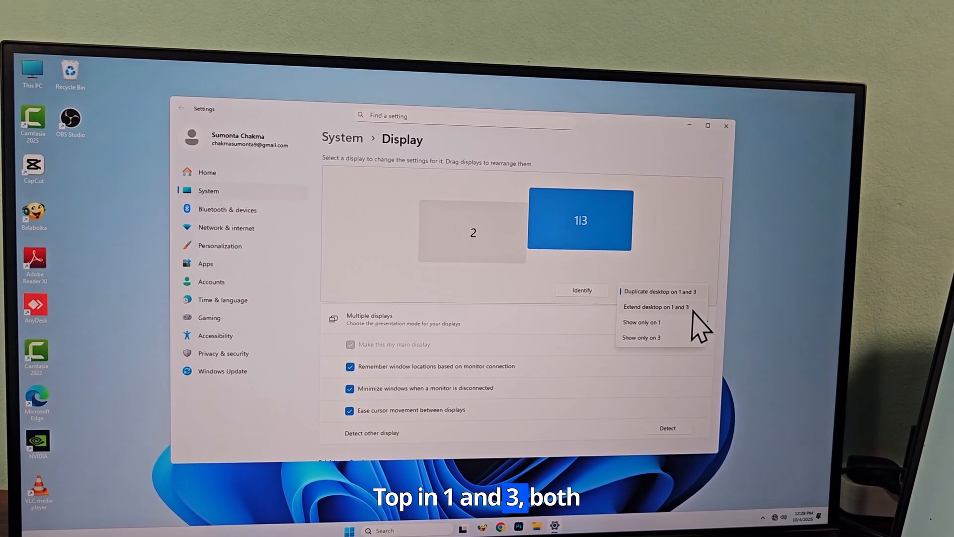
- Choose 'Extend desktop on 1 and 3' and keep the changes when prompted
click(656, 306)
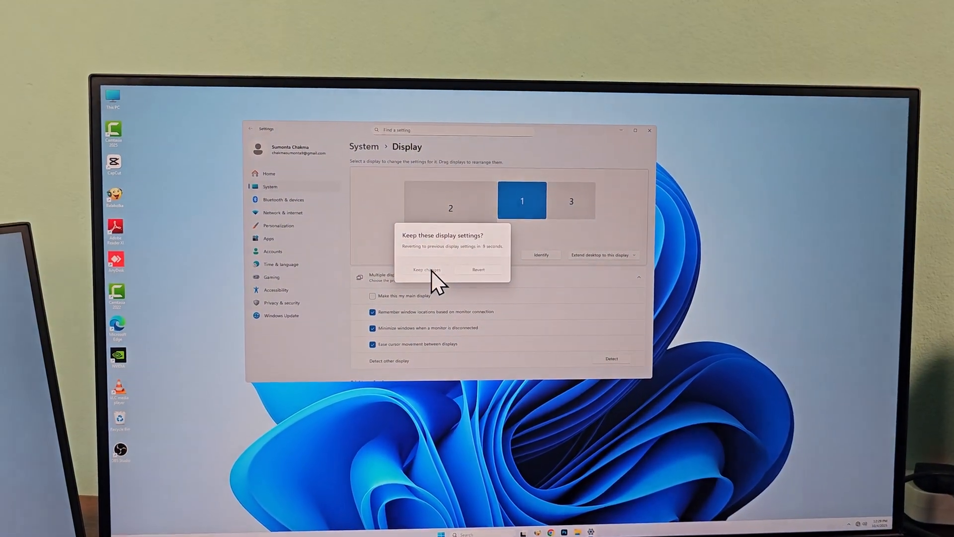
click(426, 269)
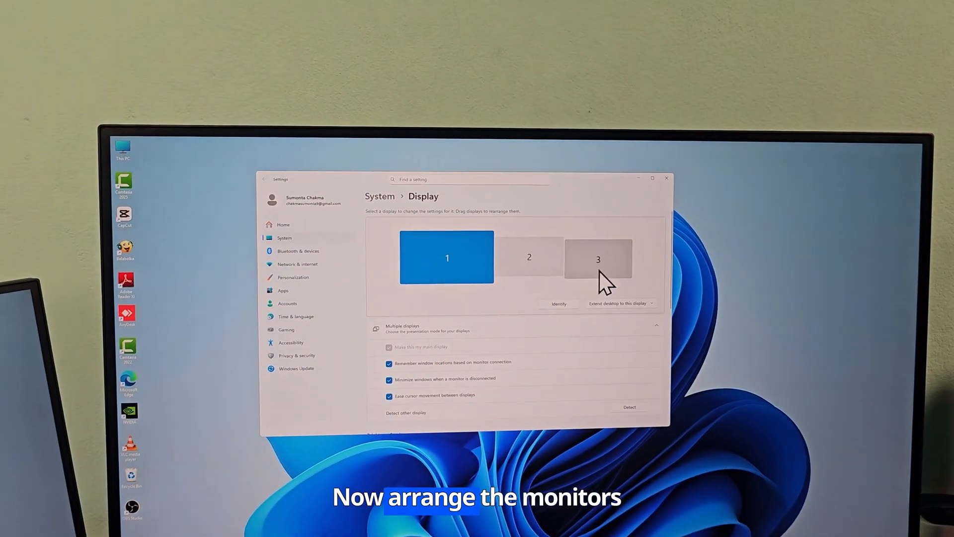
- Drag display 3 left of display 1 so the order reads 3, 1, 2, and apply
drag(598, 258, 400, 262)
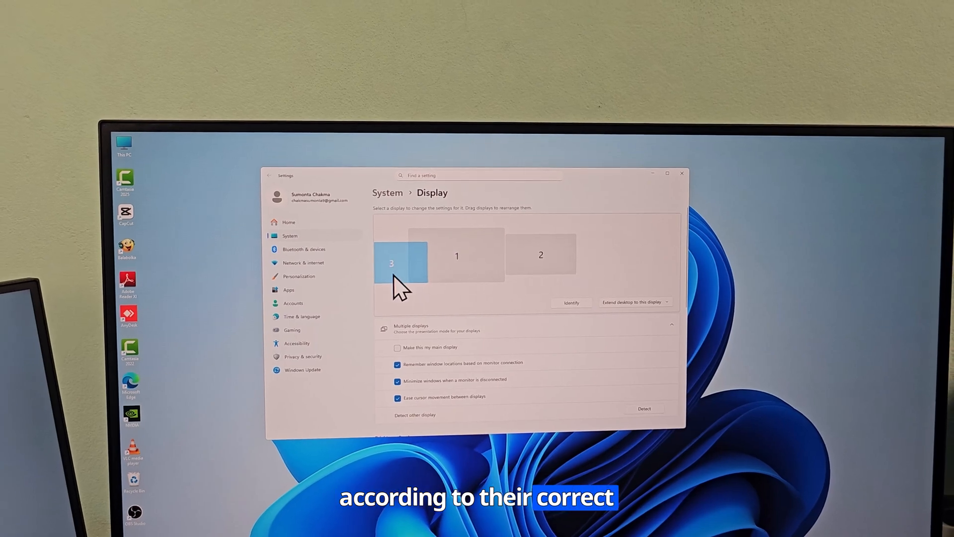
drag(401, 262, 457, 255)
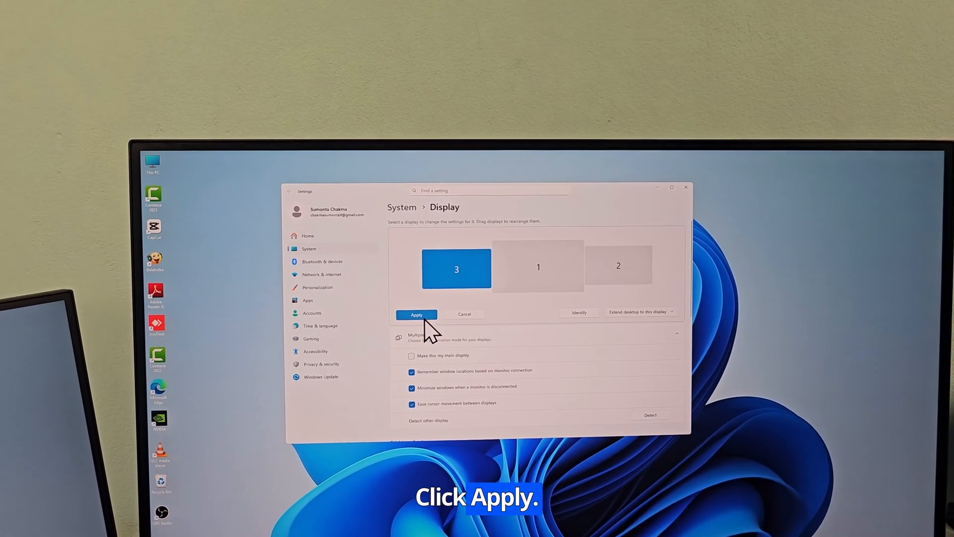
click(417, 315)
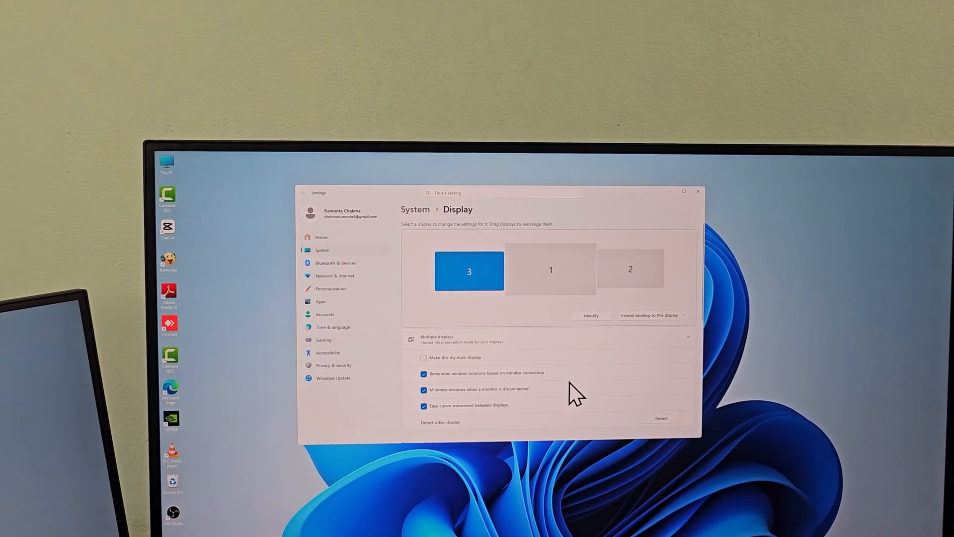